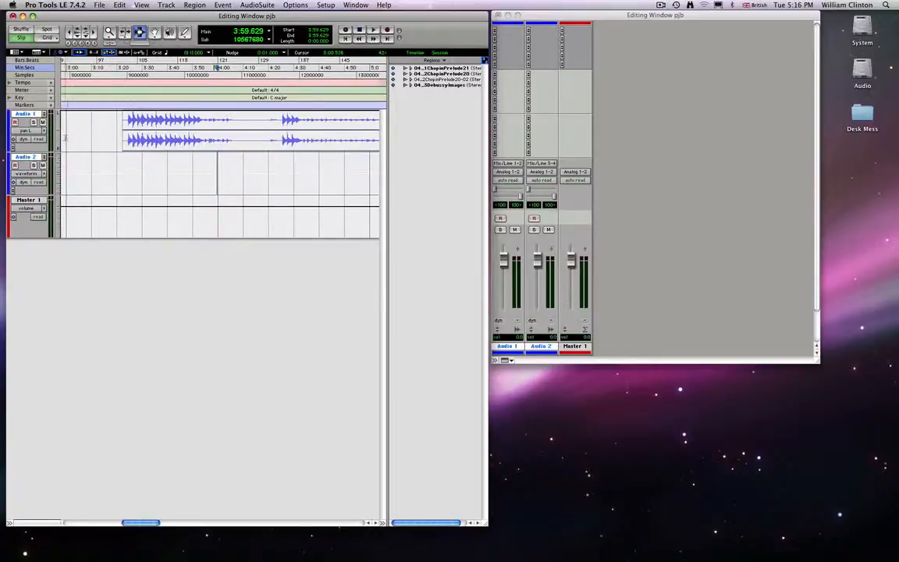
Enlarge the Audio 1 track to maximum height, then shrink it back to a smaller height
click(67, 106)
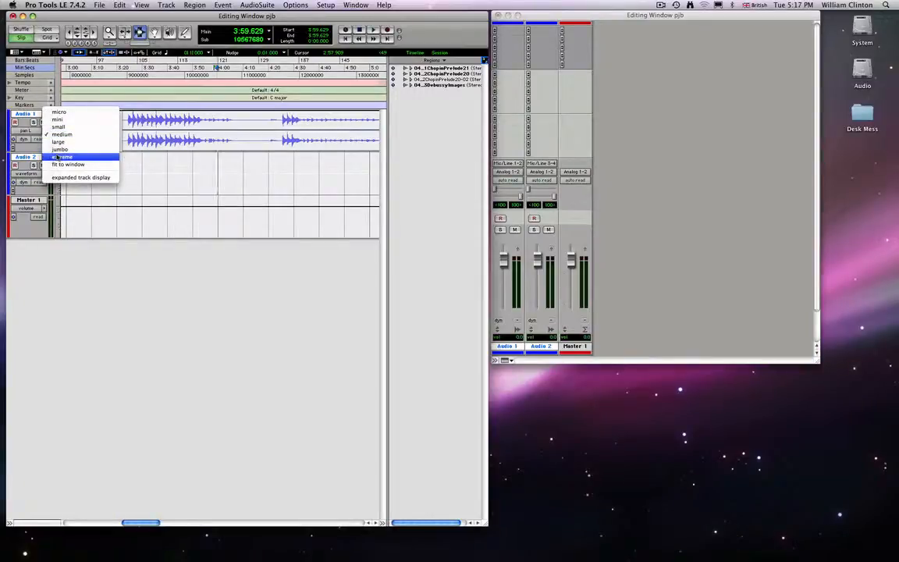
click(58, 142)
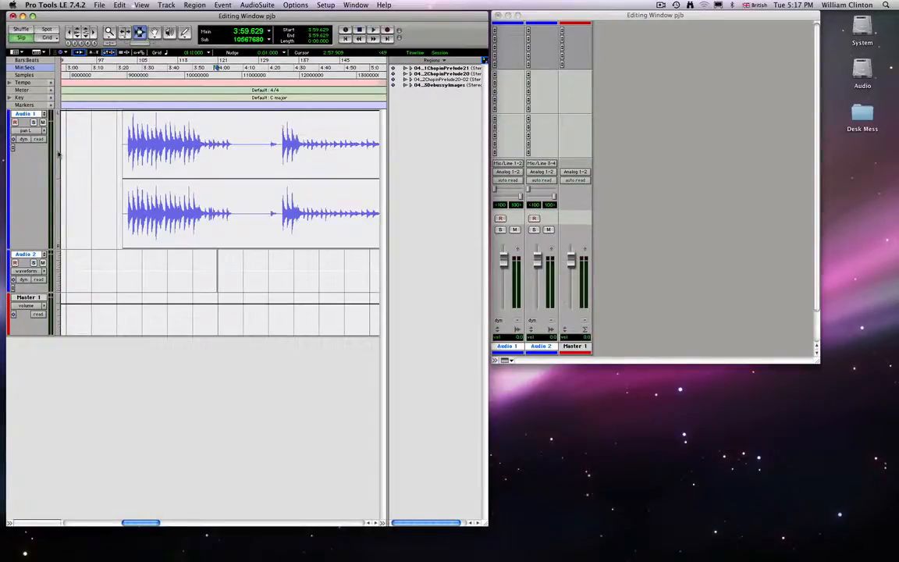
click(31, 113)
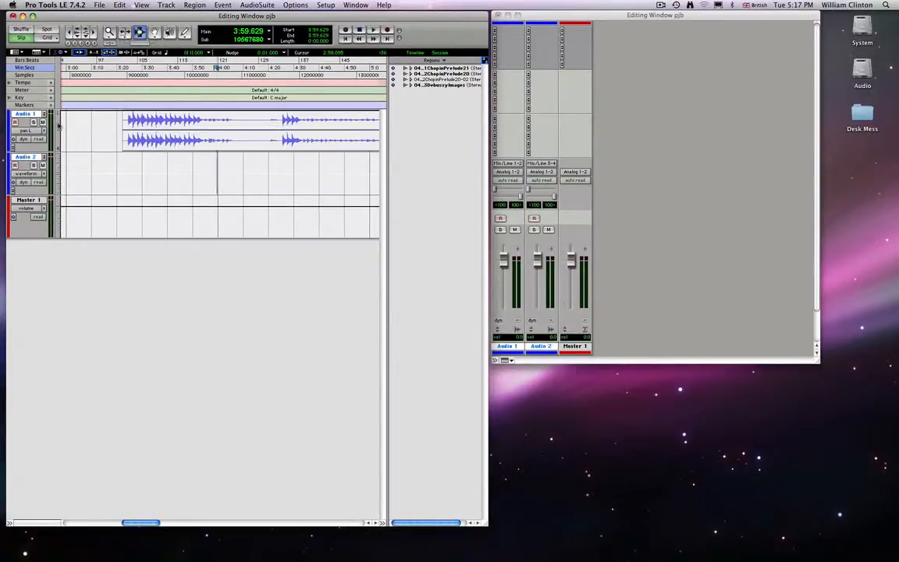
mouse_move(56, 158)
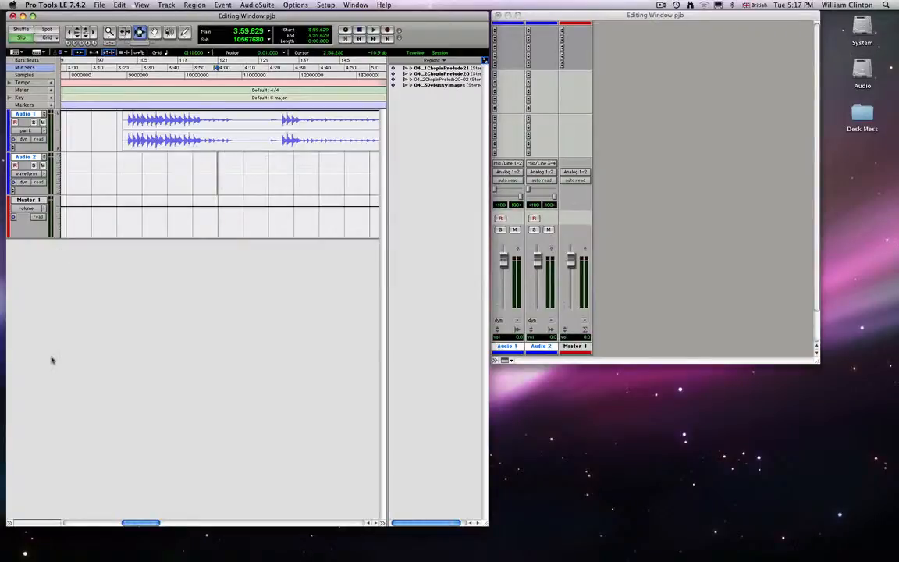
mouse_move(71, 273)
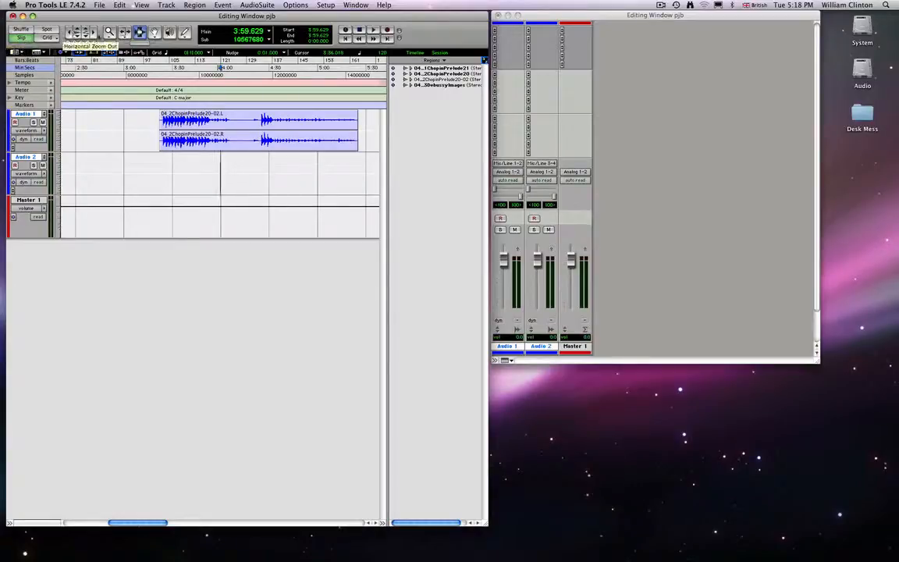
mouse_move(155, 32)
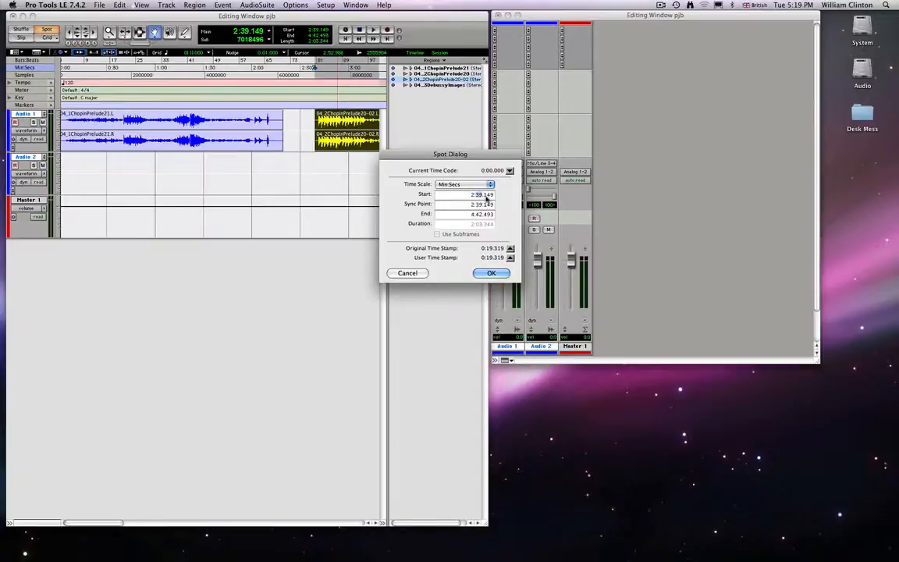
Give the 04_2ChopinPrelude20-02 region a start time of 2:39.149
click(492, 273)
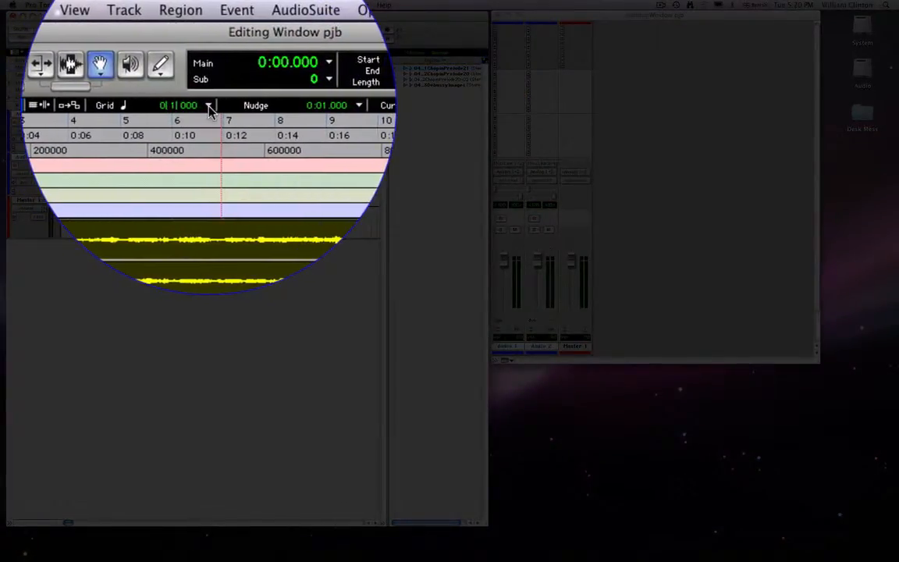
mouse_move(209, 106)
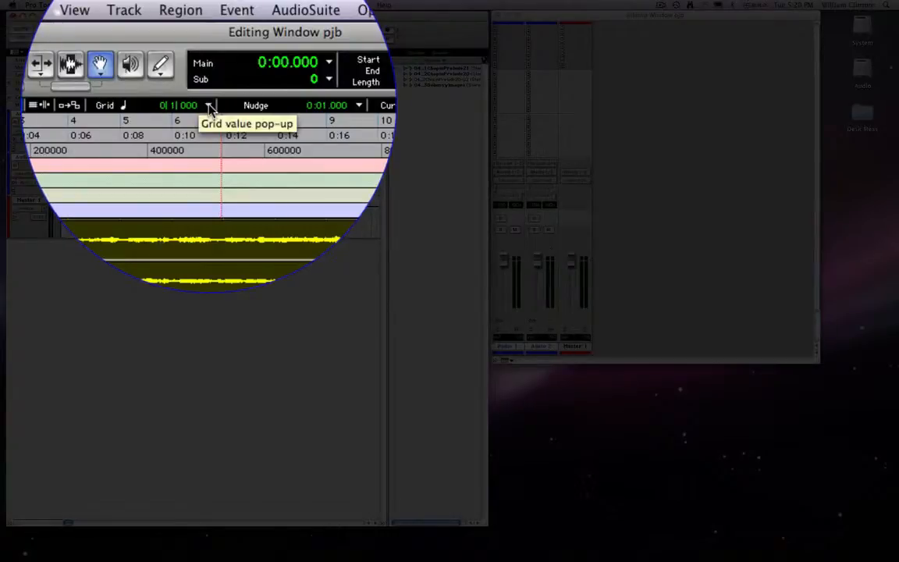
click(209, 104)
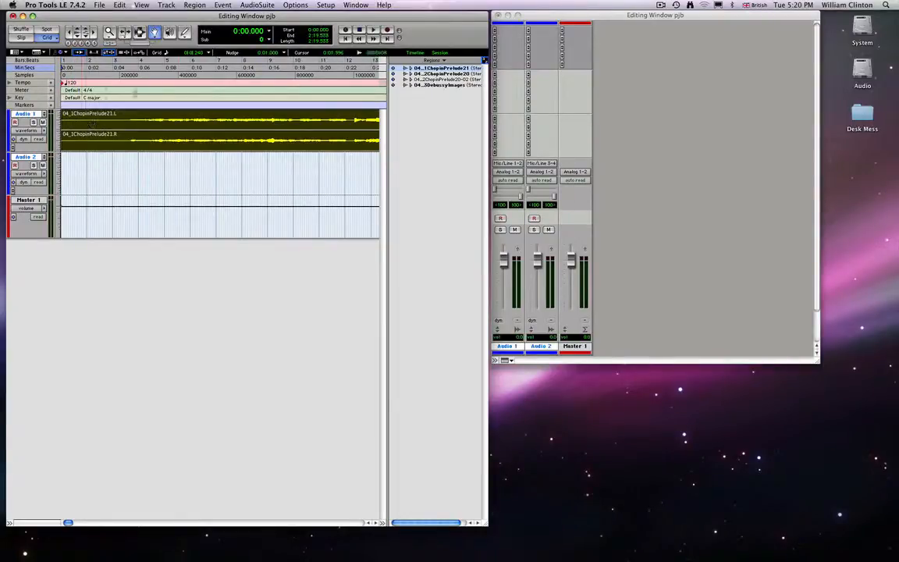
click(208, 53)
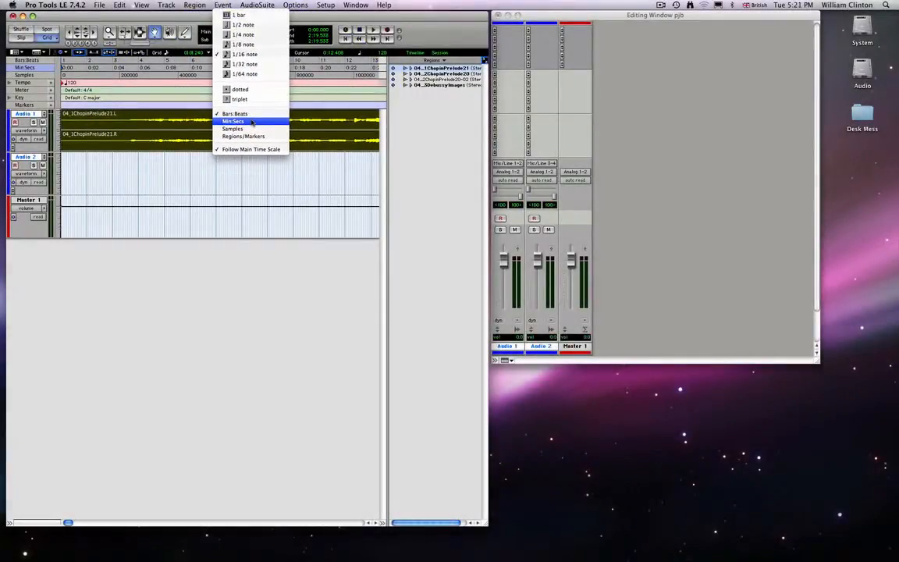
Switch the grid to Min:Secs and choose a one-second grid spacing
click(233, 121)
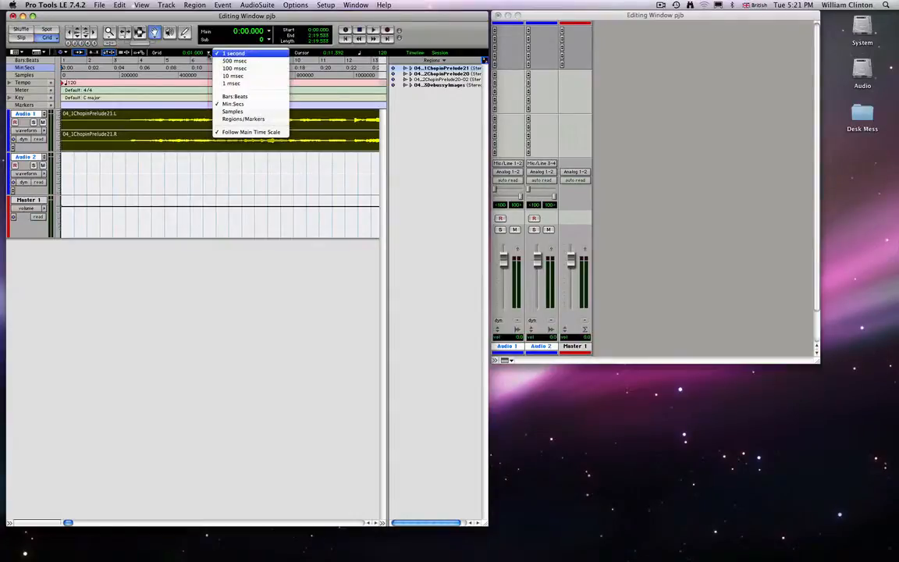
mouse_move(234, 61)
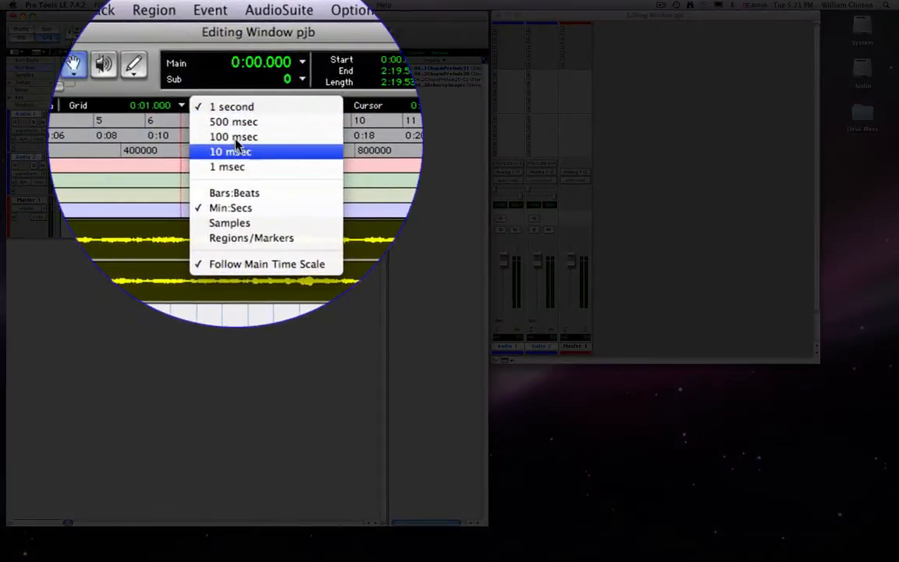
mouse_move(233, 137)
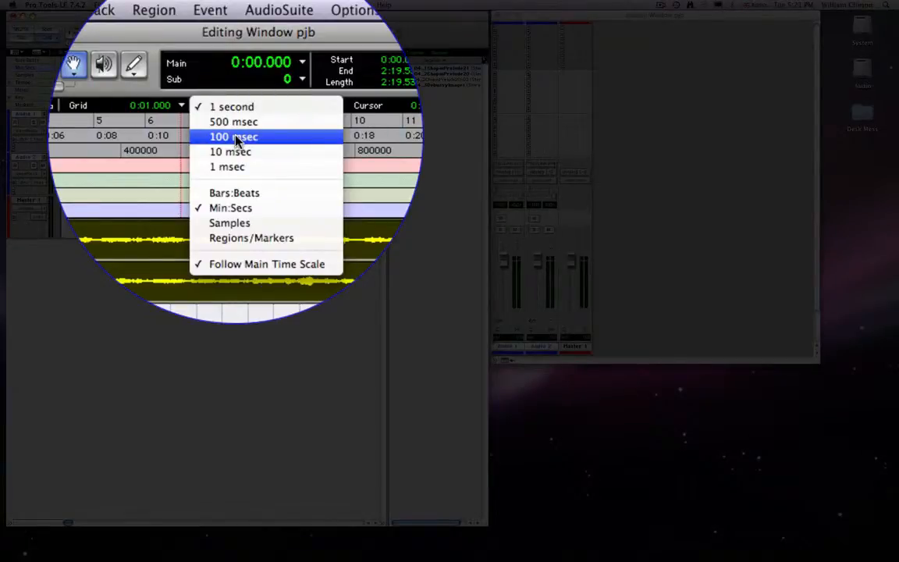
click(233, 137)
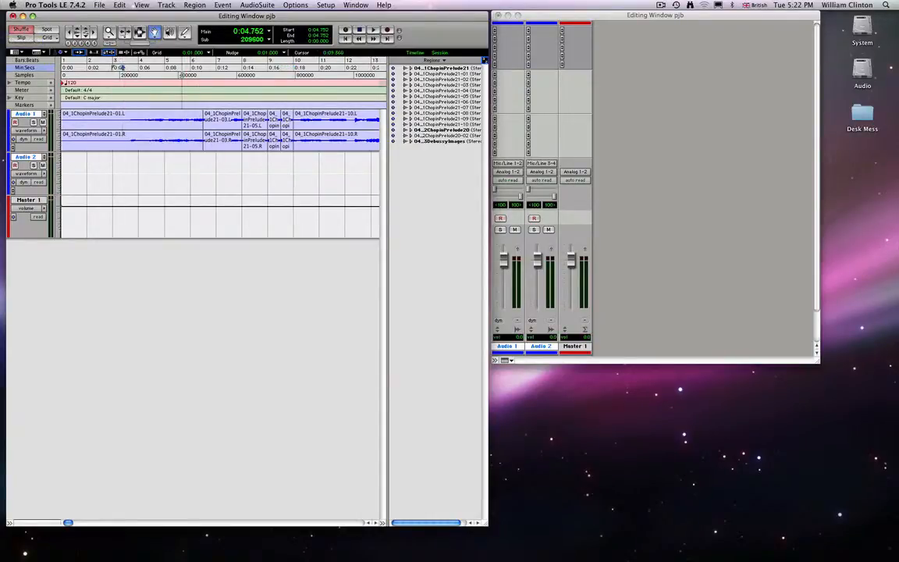
click(373, 30)
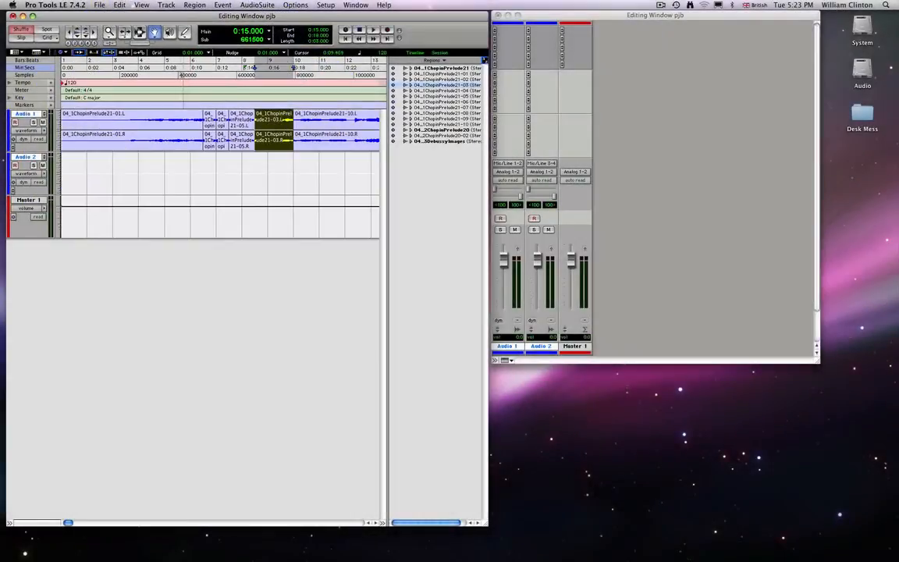
Play back the rearranged prelude with region 21-03 after 21-05
click(372, 30)
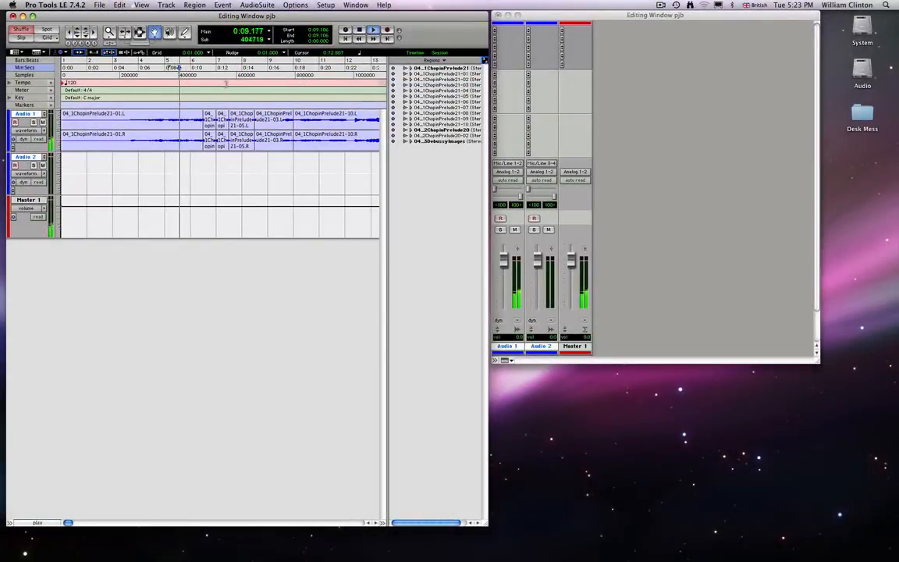